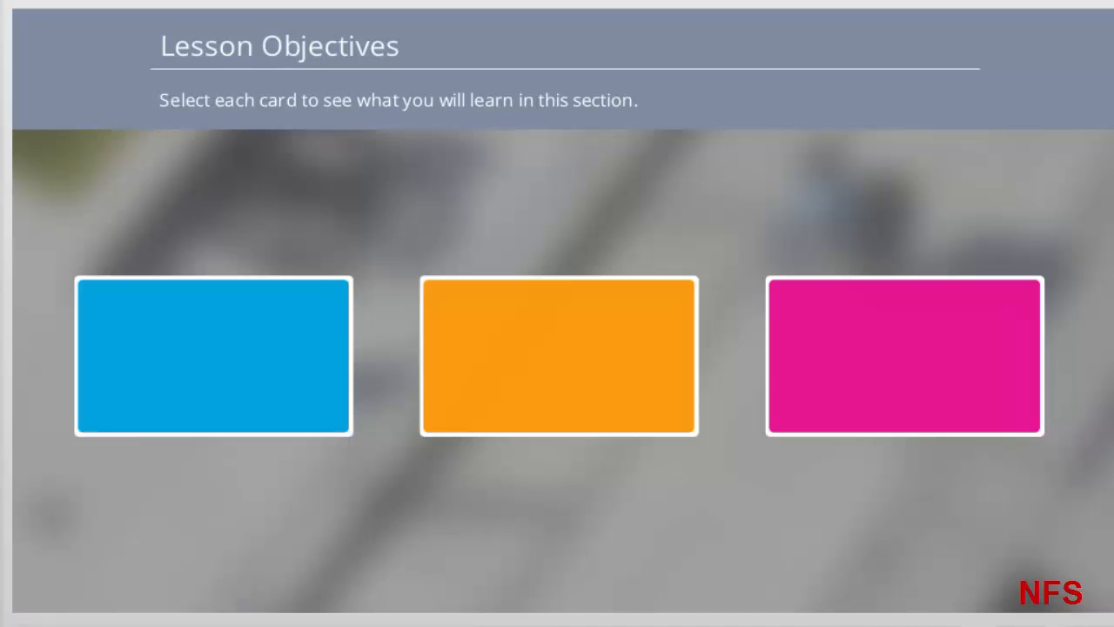
pyautogui.moveTo(388, 372)
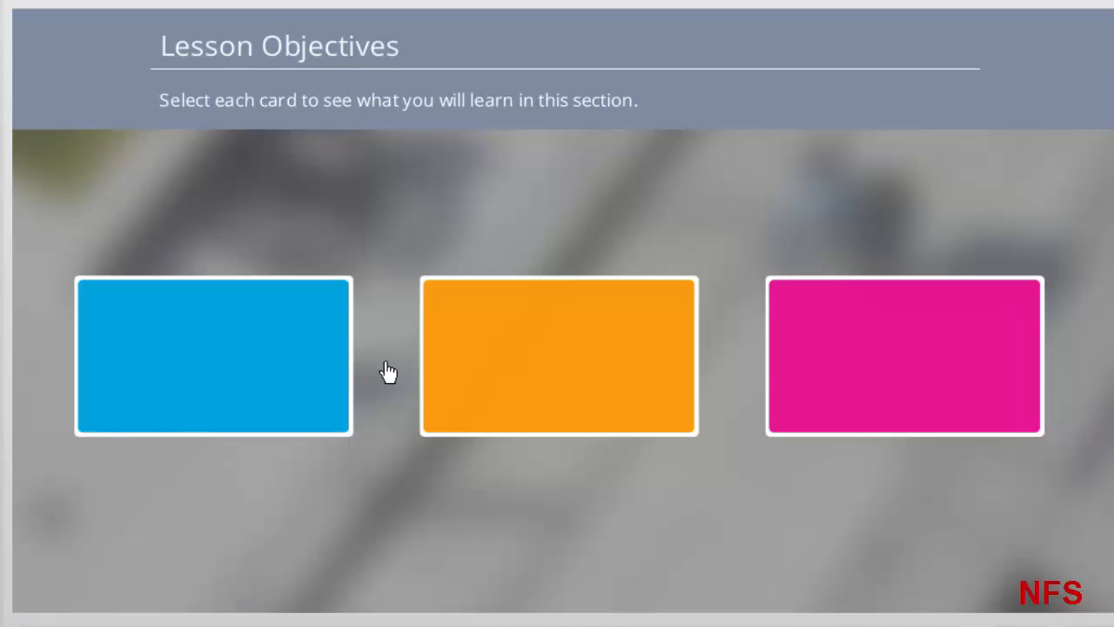
# Advance the course past the lesson objectives to the Additional Features slide
pyautogui.click(212, 355)
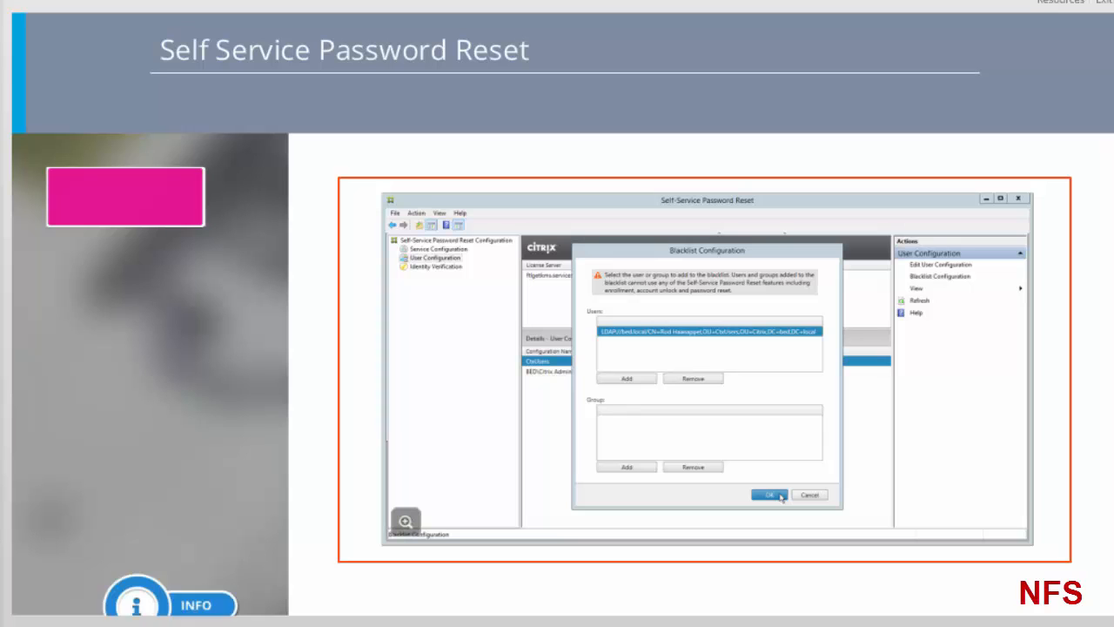
# Return from the Self Service Password Reset detail to the five-topic Additional Features list
pyautogui.click(137, 605)
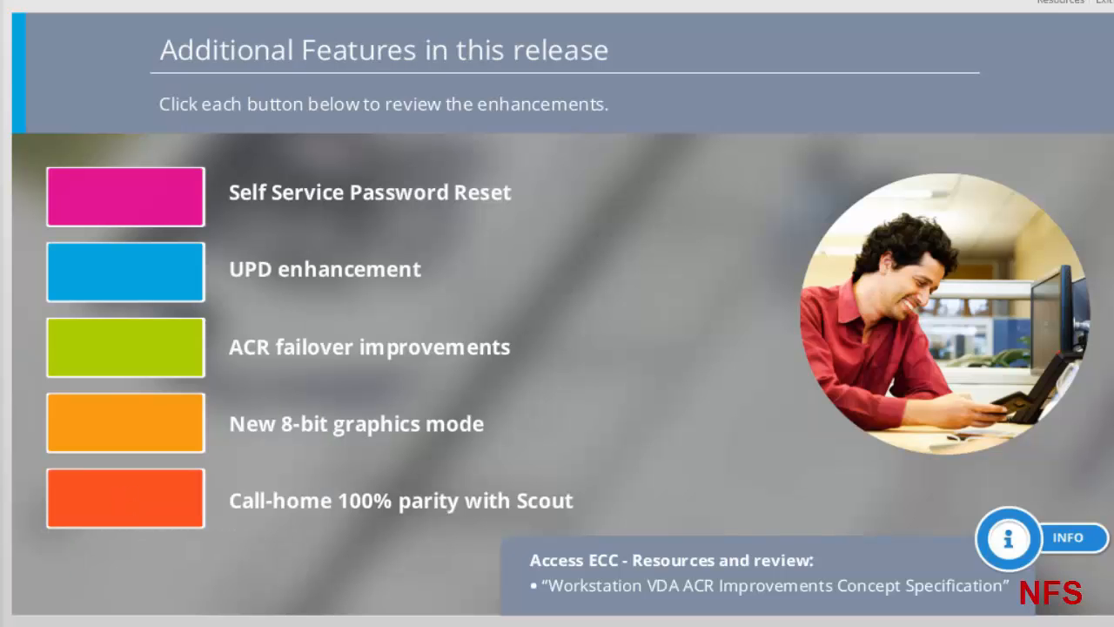
pyautogui.click(126, 498)
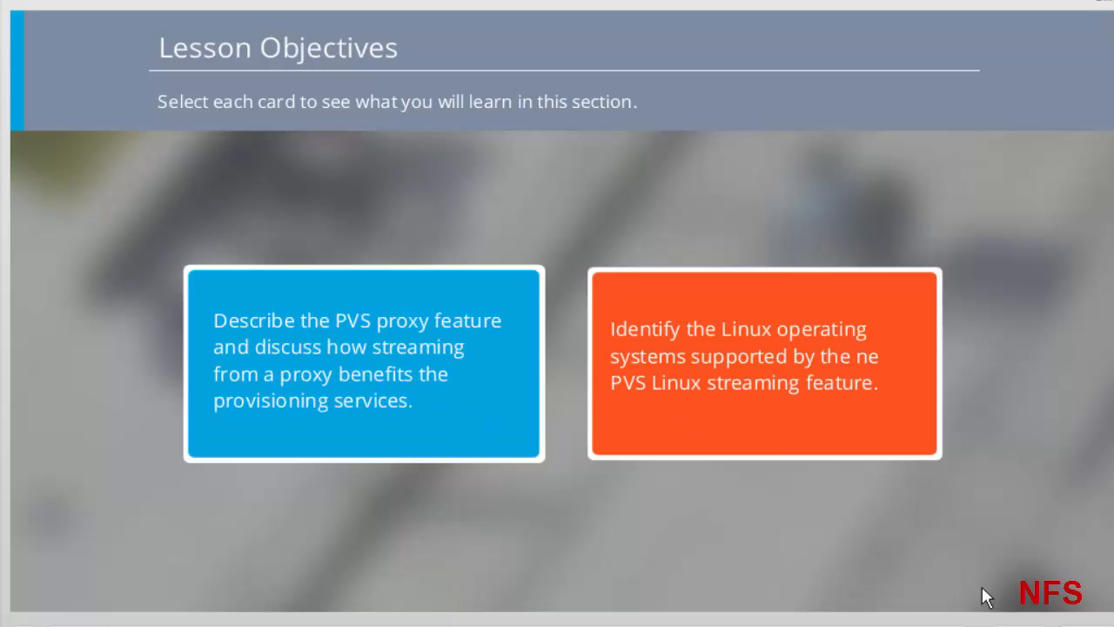
pyautogui.click(362, 359)
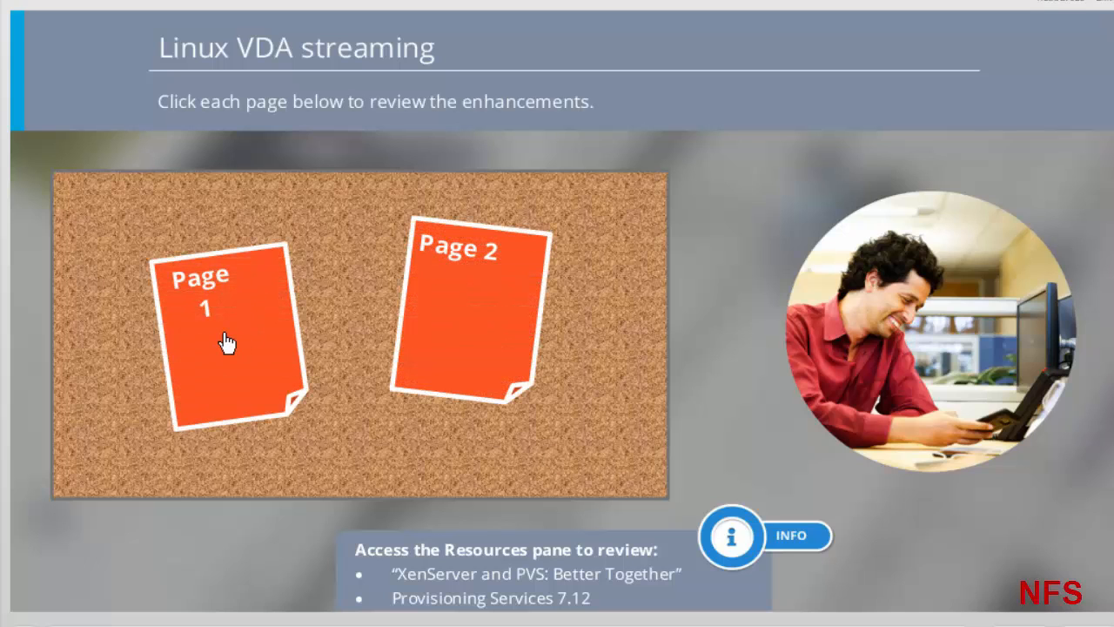
# Read the Page 1 Linux VDA streaming supported-versions note, then exit to the PVS XenServer proxy slide
pyautogui.click(226, 339)
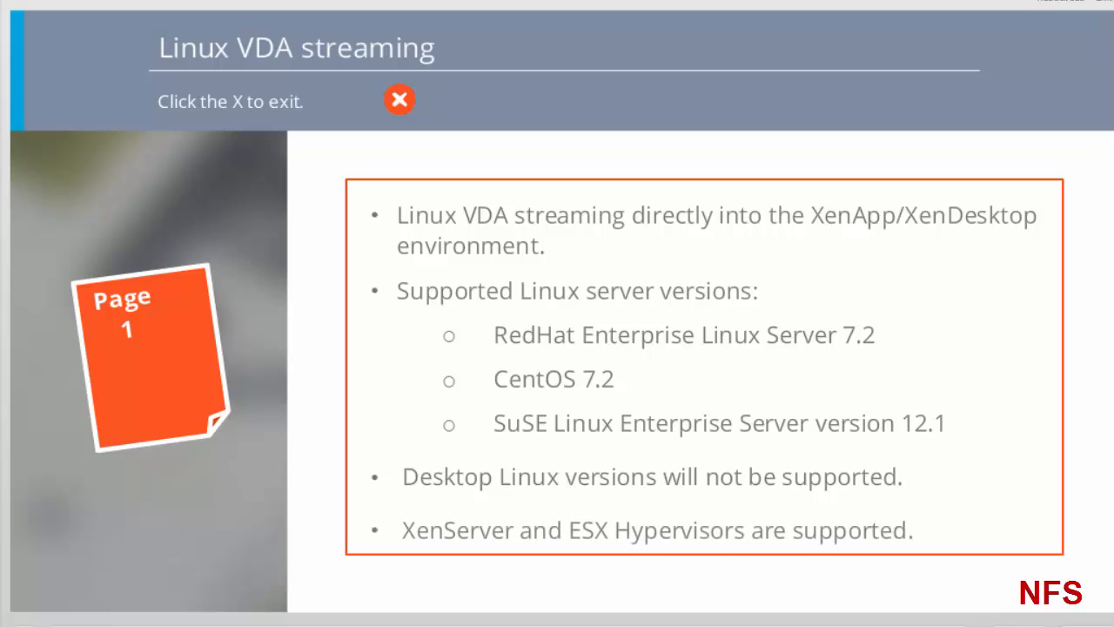
pyautogui.click(398, 98)
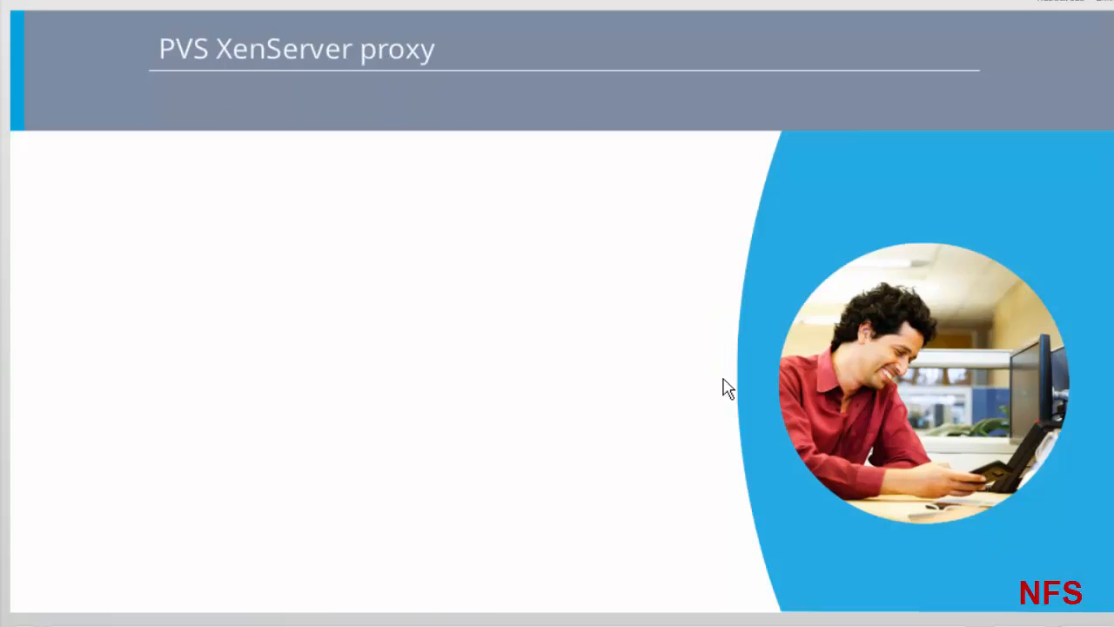